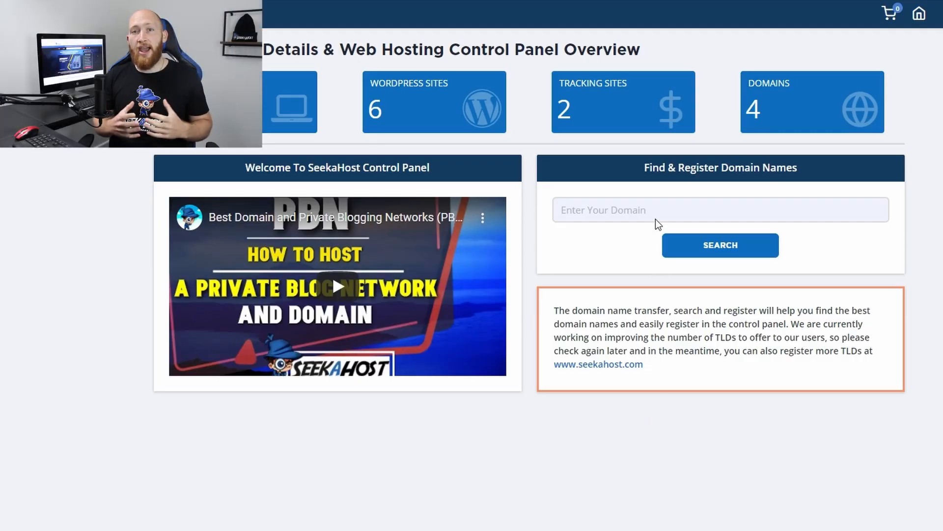
mouse_move(648, 117)
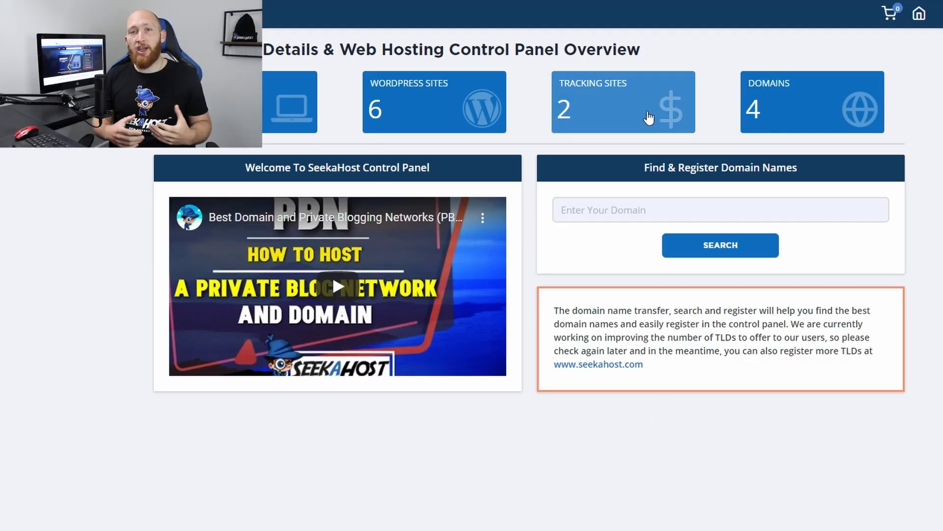
- Open Tracking Sites from the dashboard, then the jdogofficial.com site's analytics info
click(622, 102)
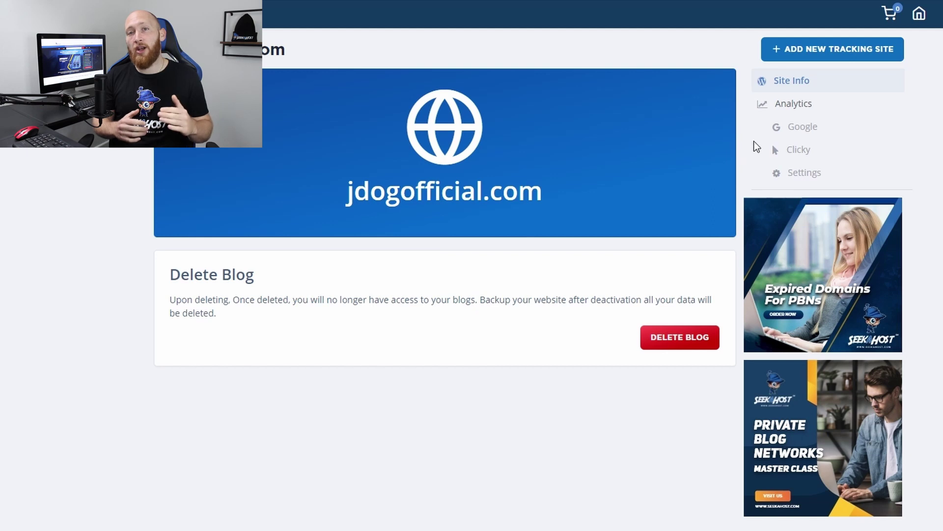
mouse_move(790, 126)
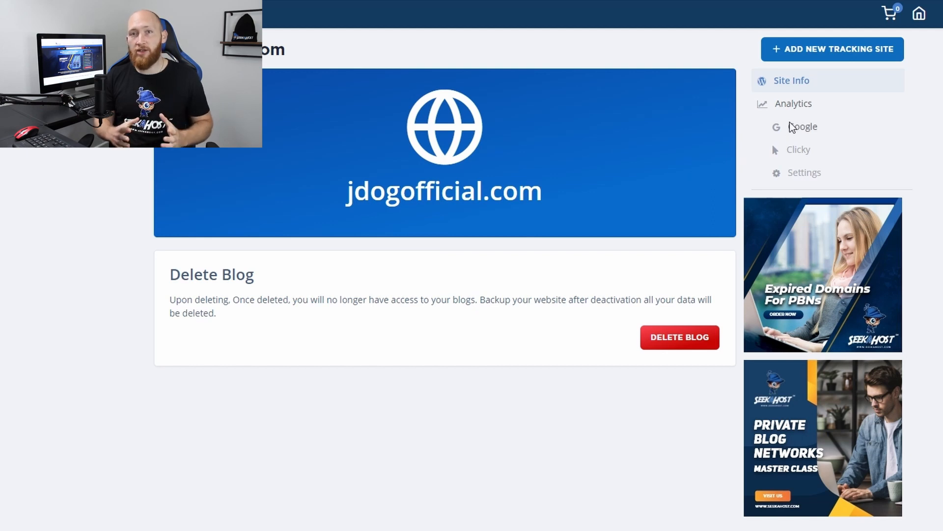
click(804, 126)
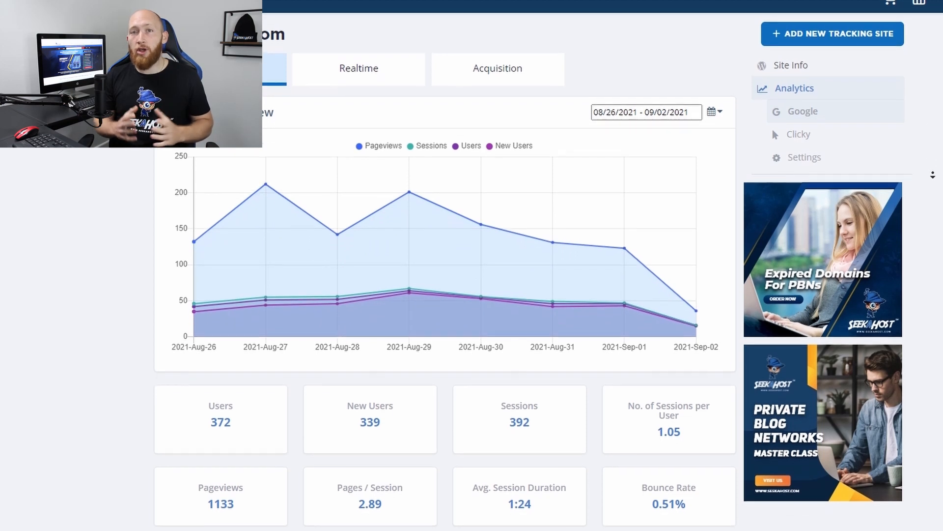
- Scroll through the analytics overview, User Types and country Demographics sections
scroll(down, 3)
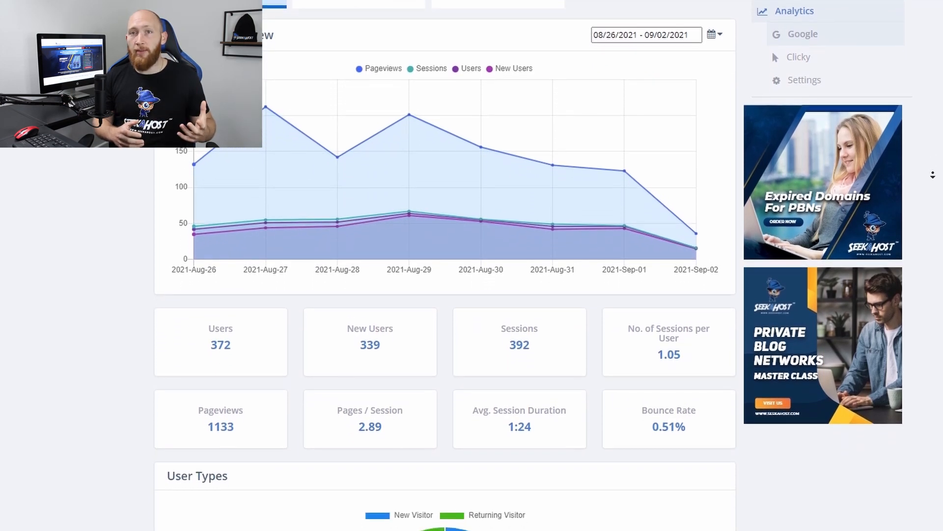
scroll(down, 3)
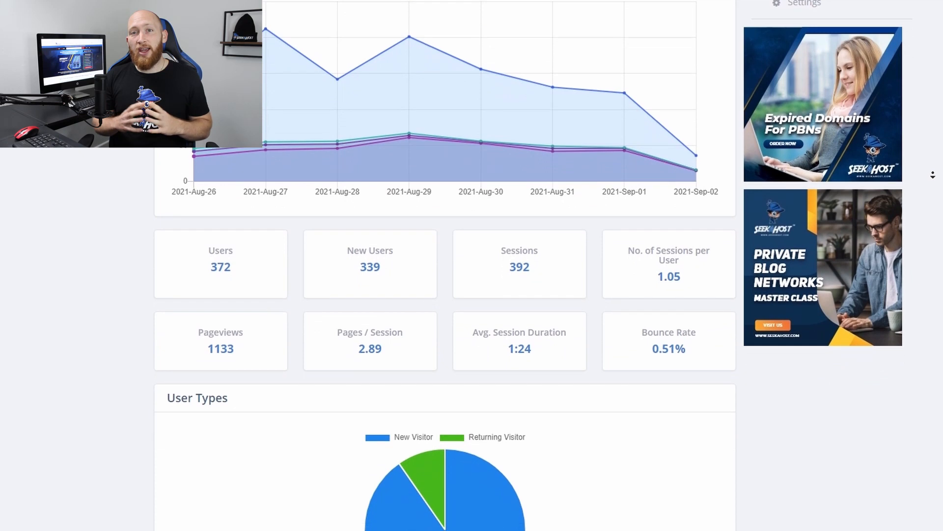
scroll(down, 3)
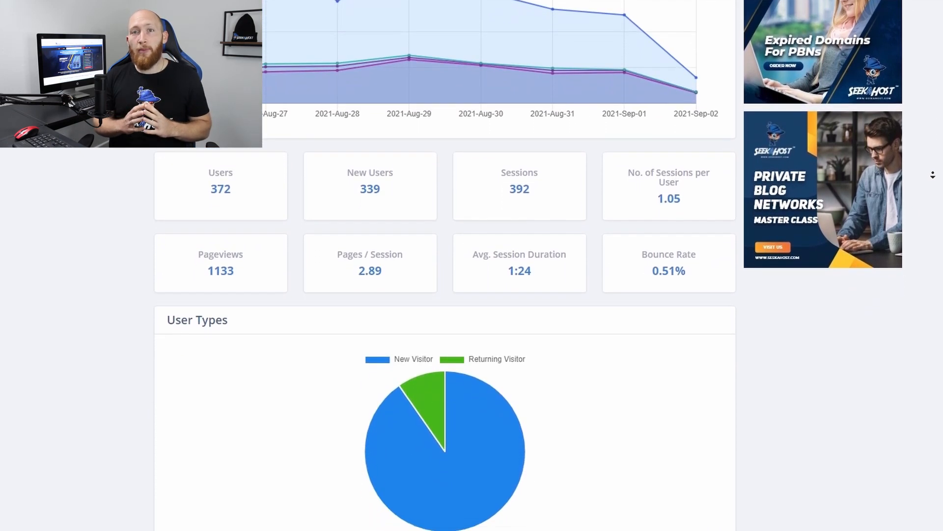
scroll(down, 3)
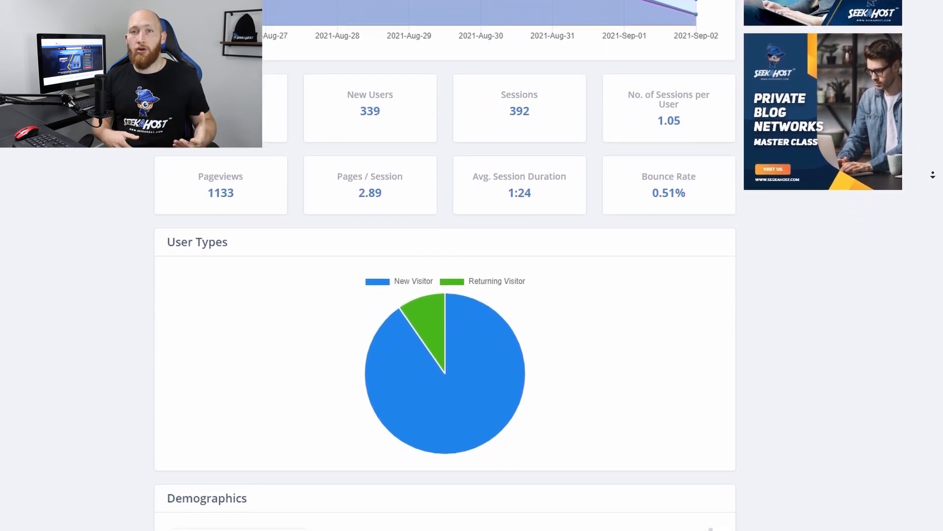
scroll(down, 3)
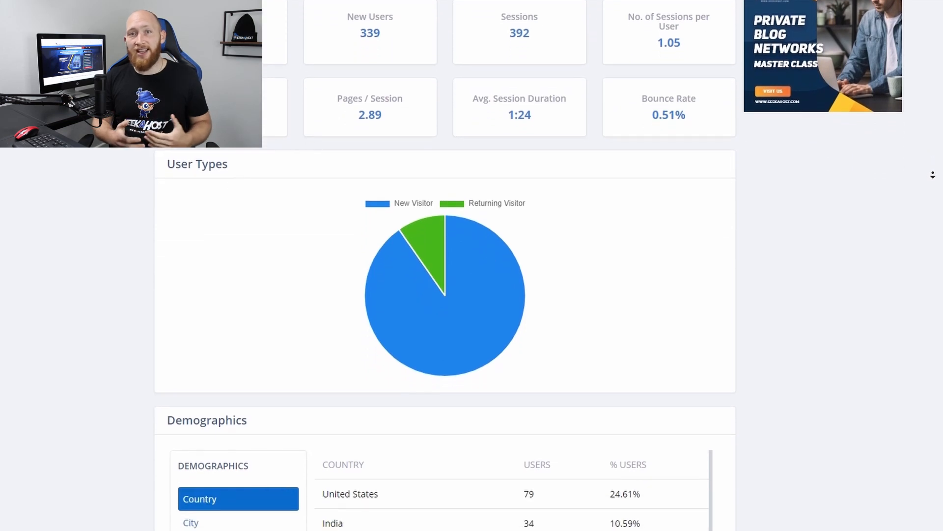
scroll(down, 3)
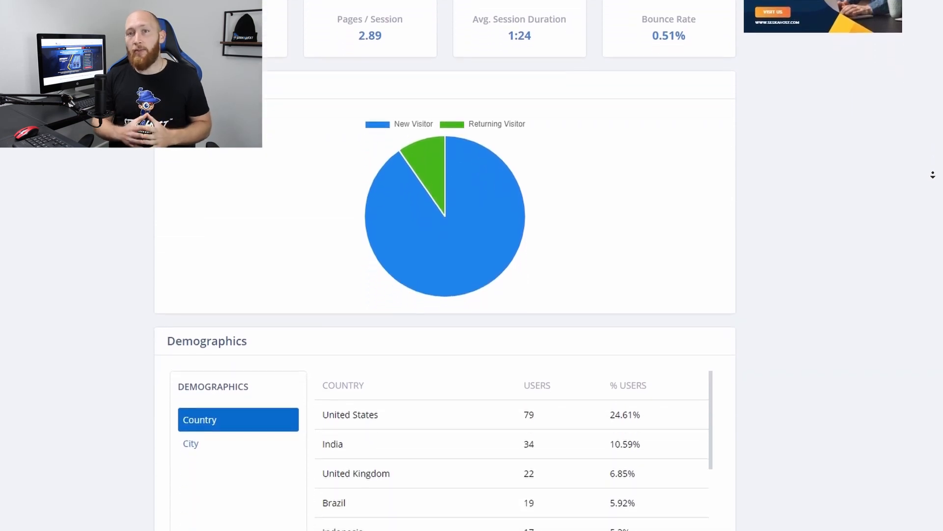
scroll(down, 3)
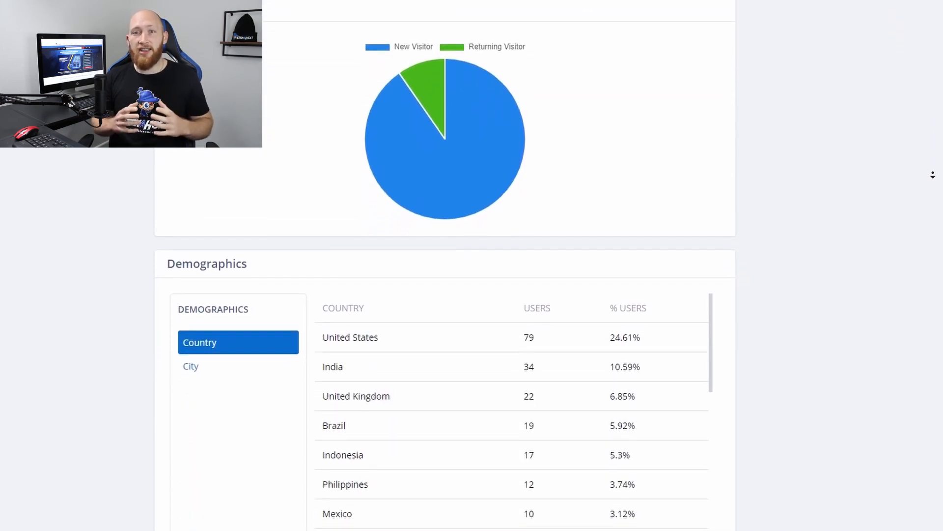
scroll(down, 3)
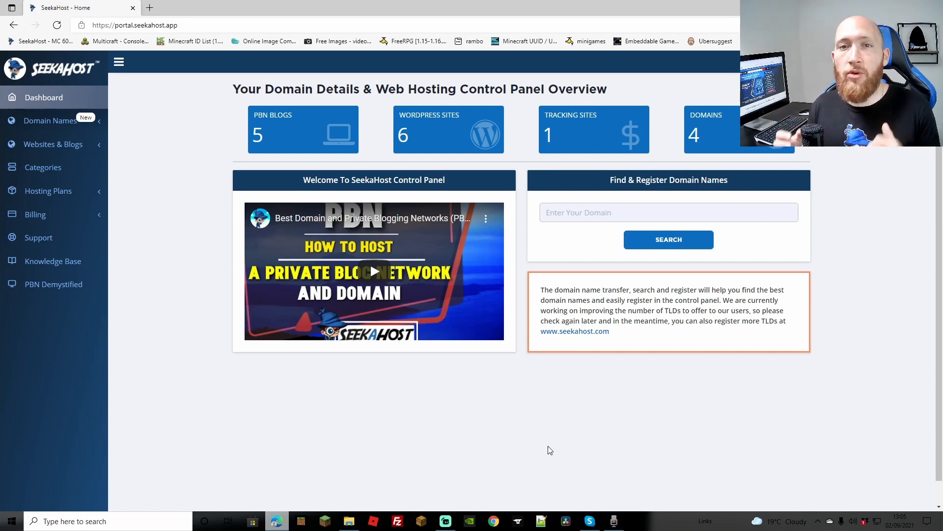
mouse_move(548, 445)
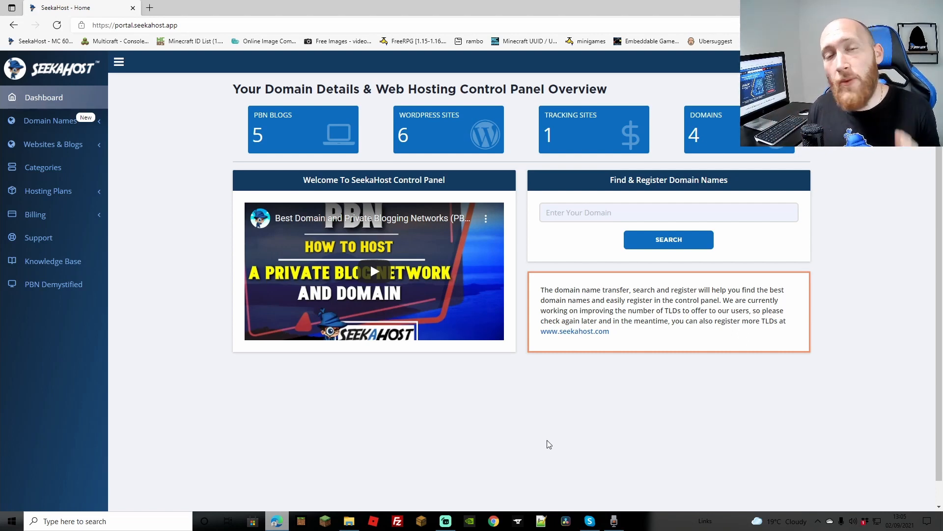
mouse_move(562, 132)
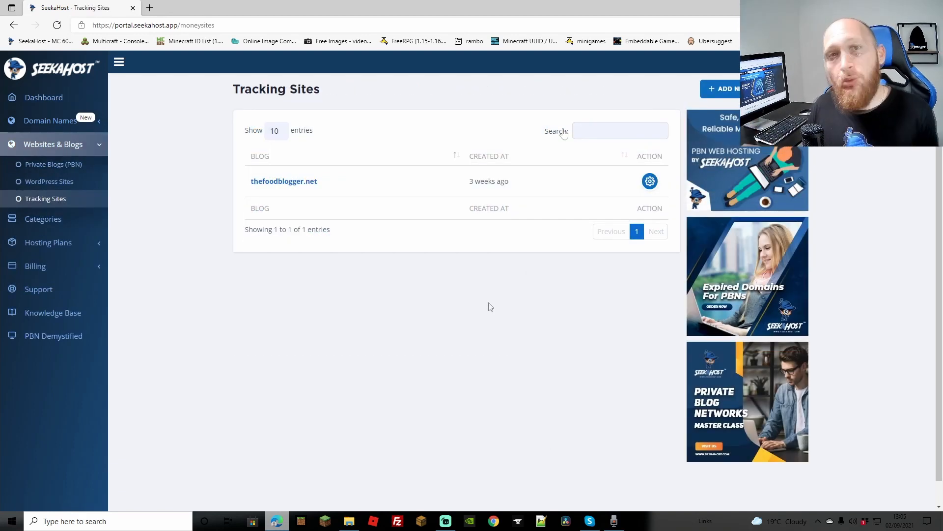
mouse_move(721, 88)
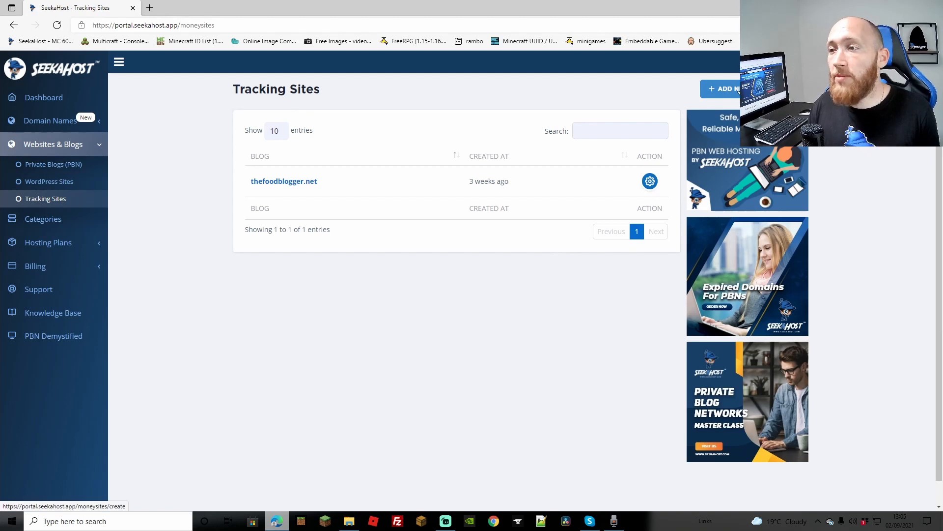
- Add a new tracking site with Blog Domain 'jdogofficial.com'
click(725, 88)
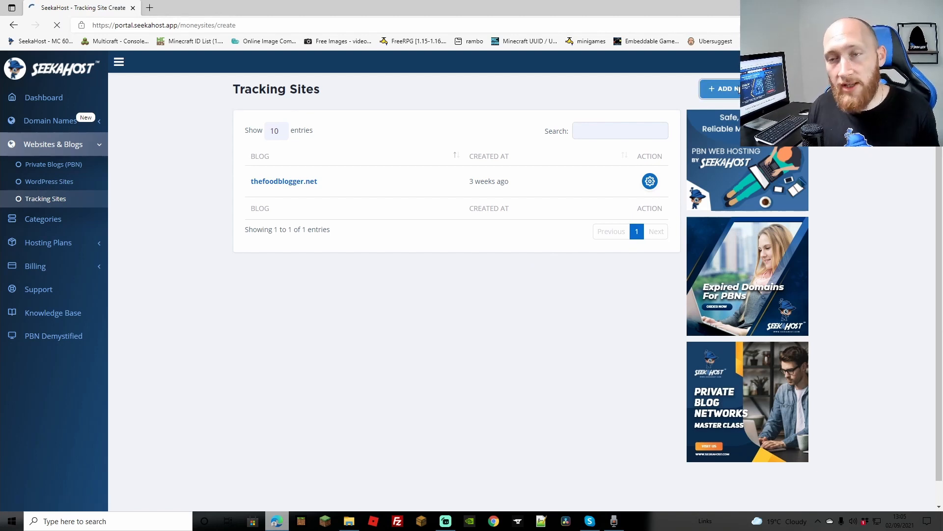
click(721, 89)
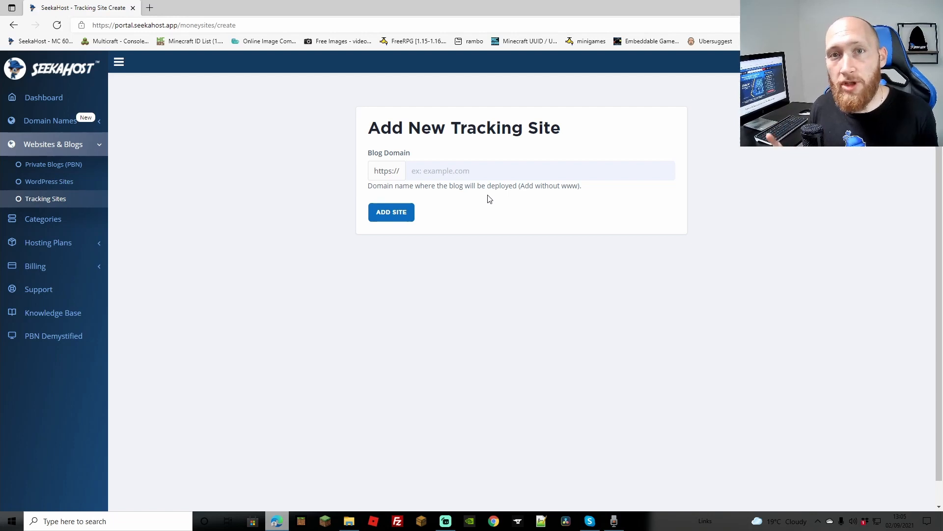
text(jdogofficial.com)
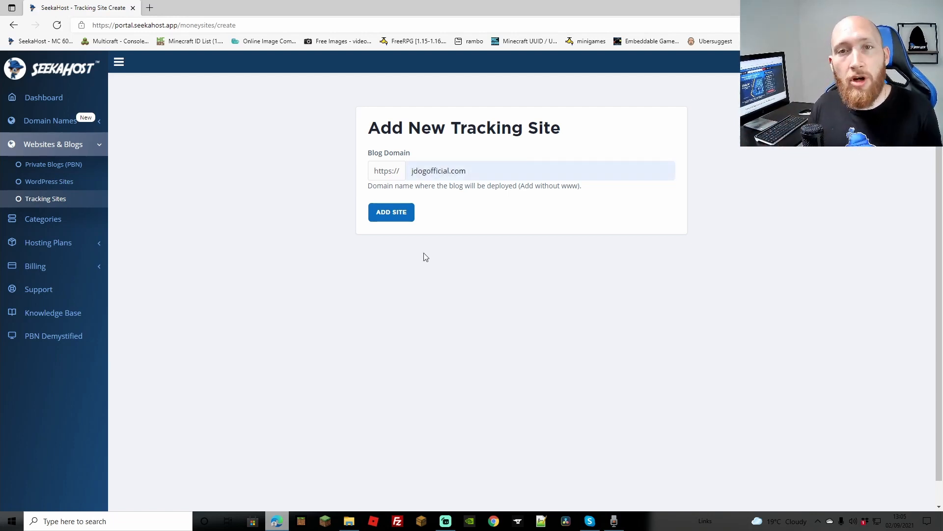
click(391, 211)
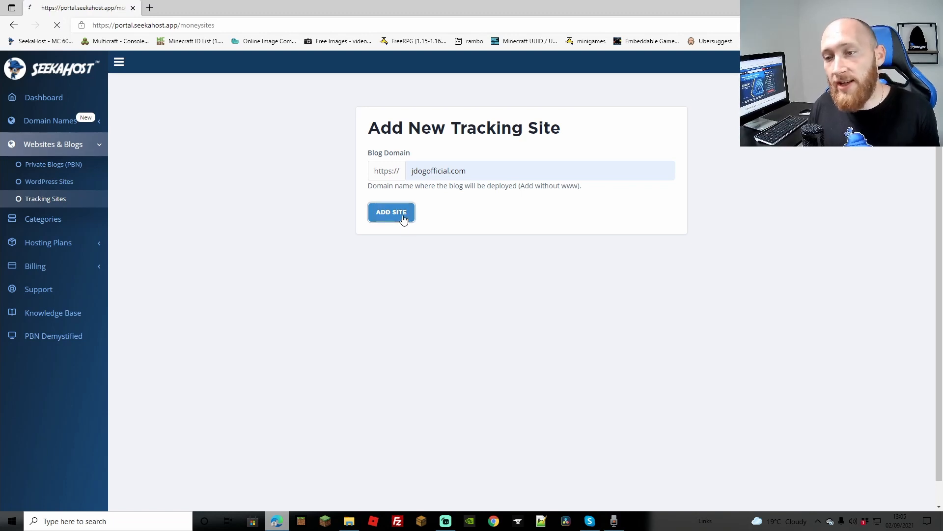
click(391, 212)
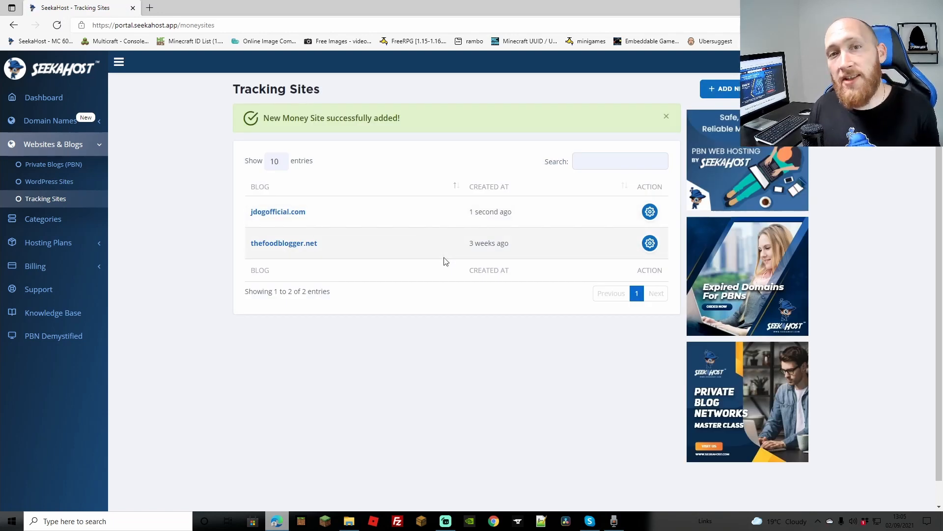
- Use jdogofficial.com's gear icon to reach its analytics settings page
click(650, 211)
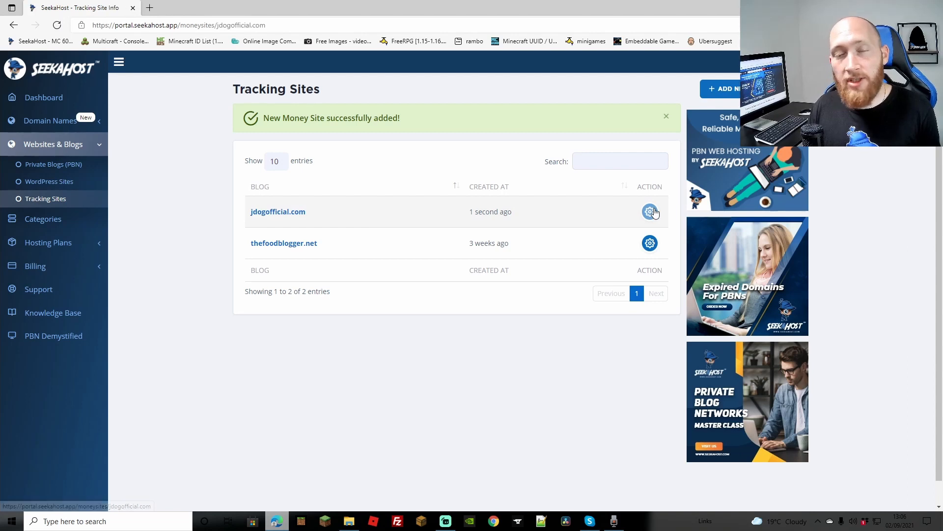
click(649, 211)
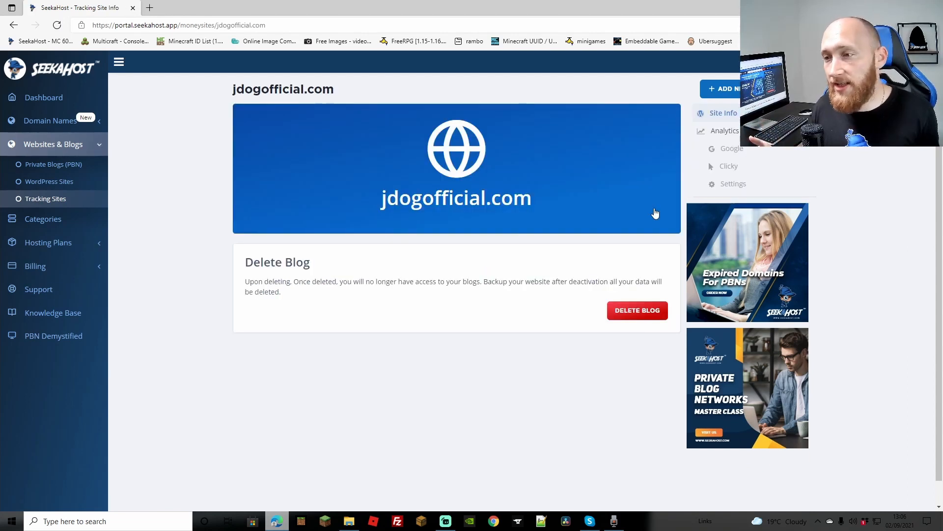
mouse_move(725, 130)
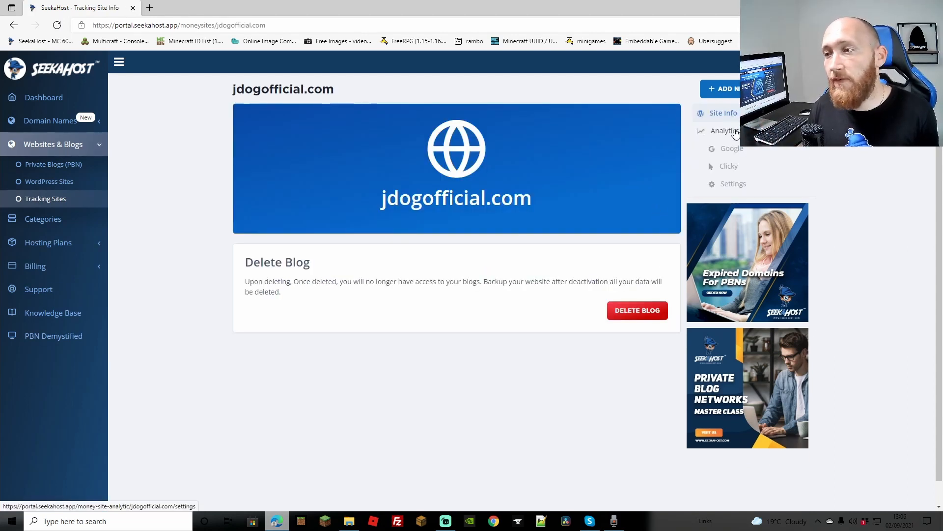
mouse_move(728, 172)
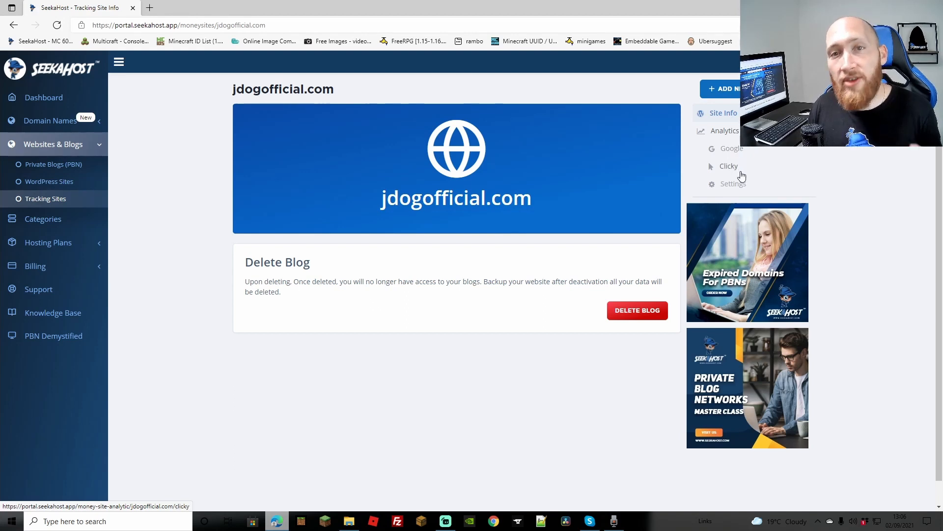
click(732, 183)
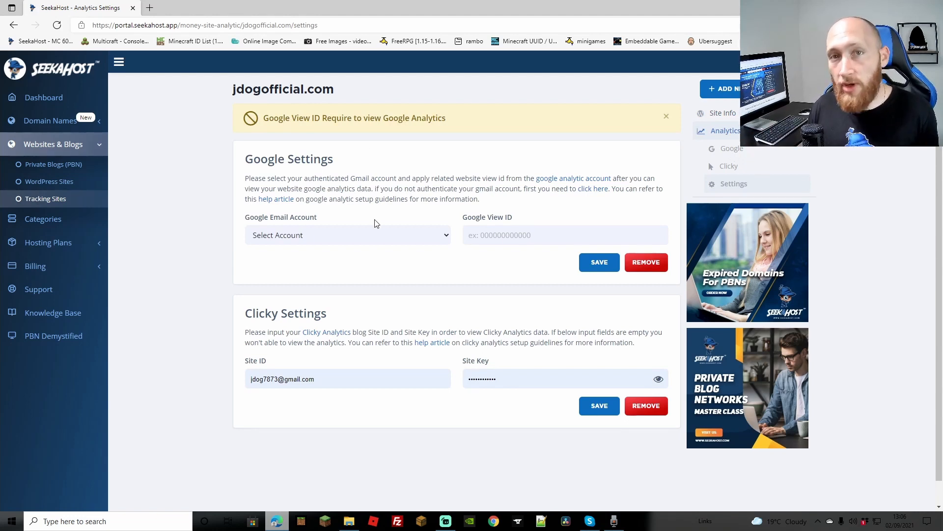
mouse_move(436, 238)
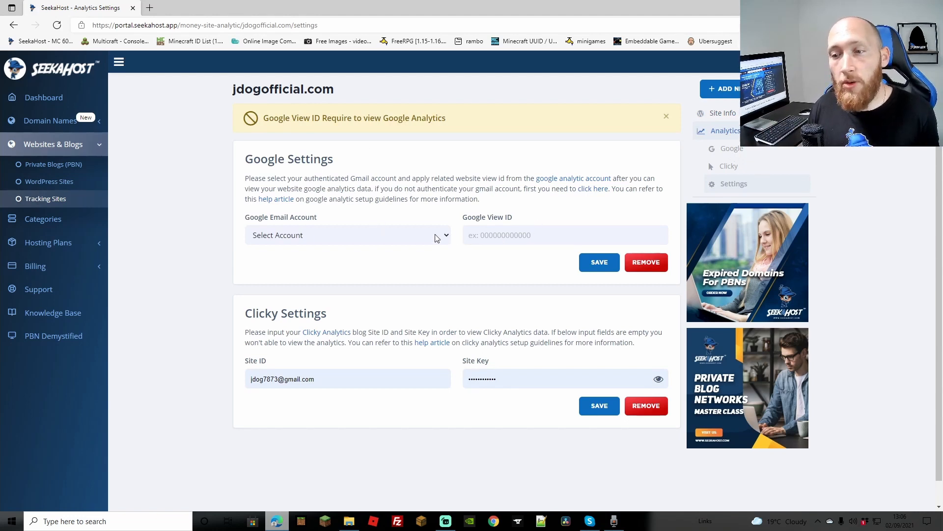
- Check the Google email dropdown, then go to Account Settings > Google Authenticator
click(348, 234)
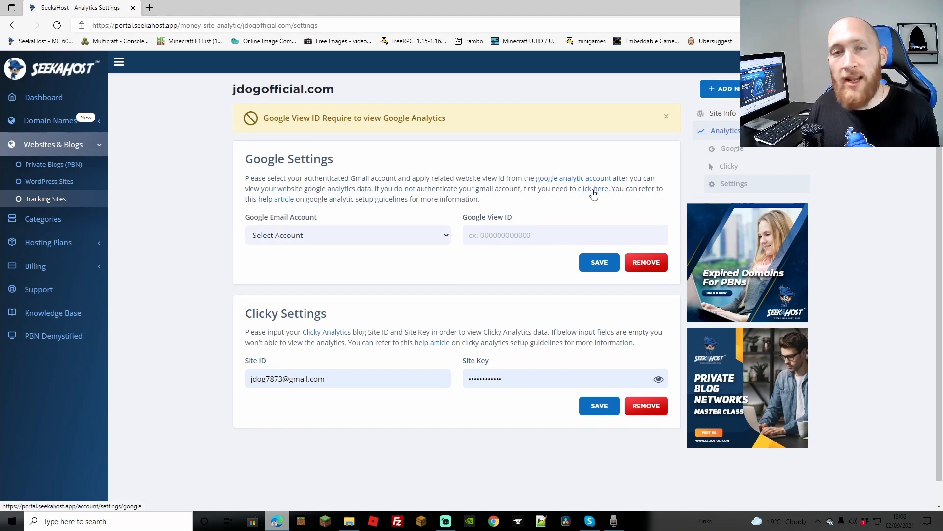
click(593, 188)
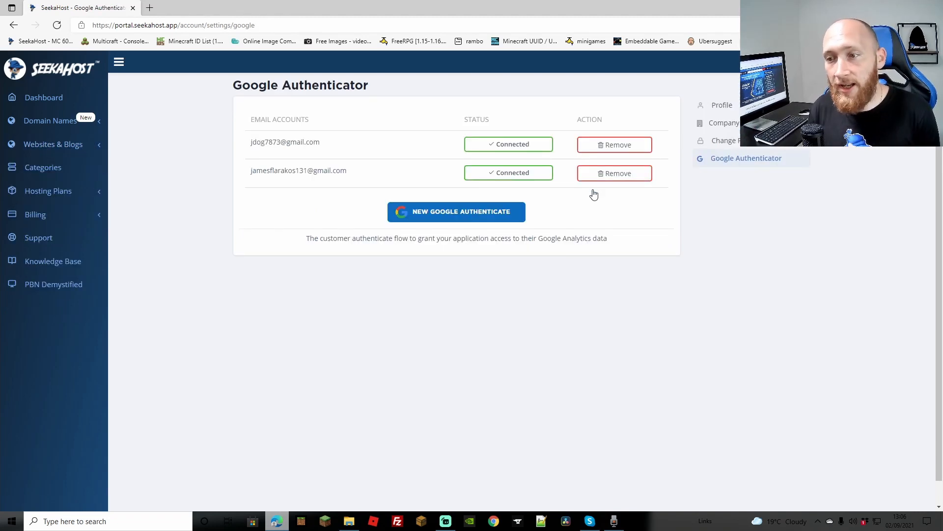
mouse_move(543, 201)
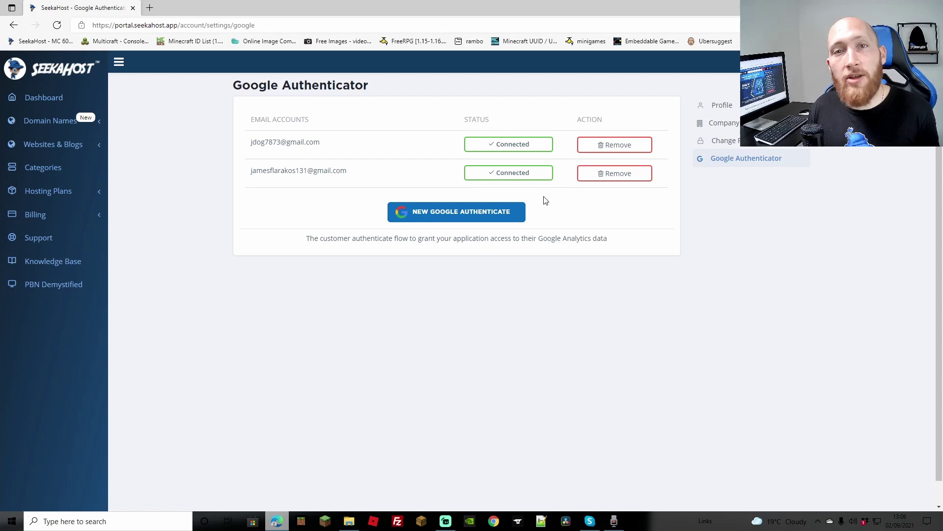
click(455, 211)
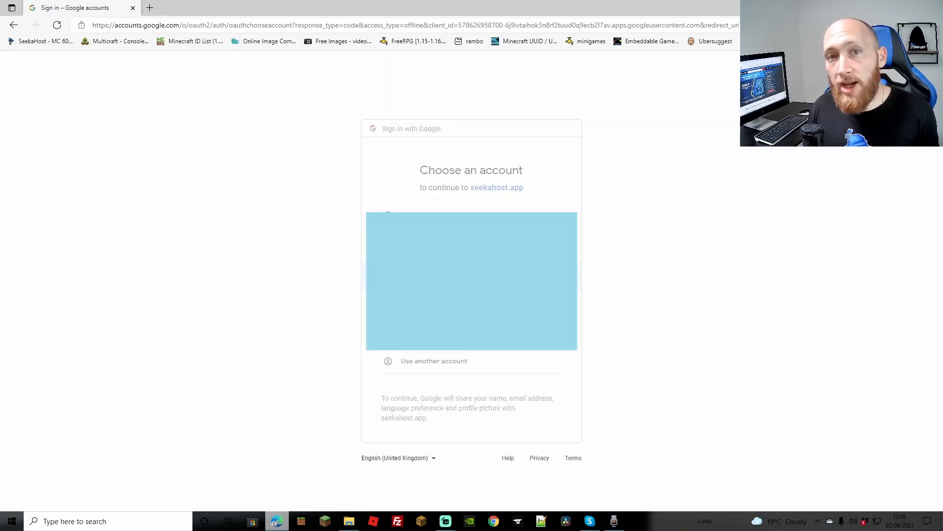
- Pick the Google account, bypass the unverified-app warning and allow Analytics data access
click(471, 281)
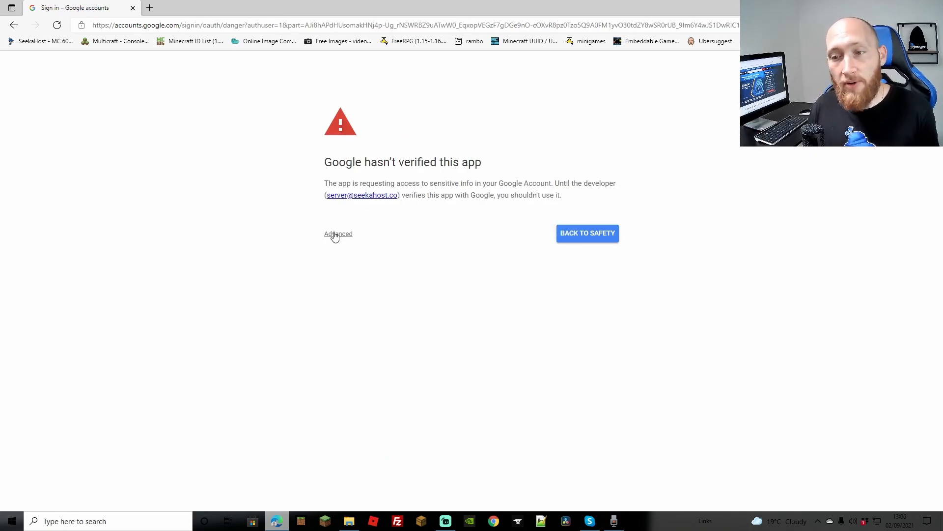
click(338, 233)
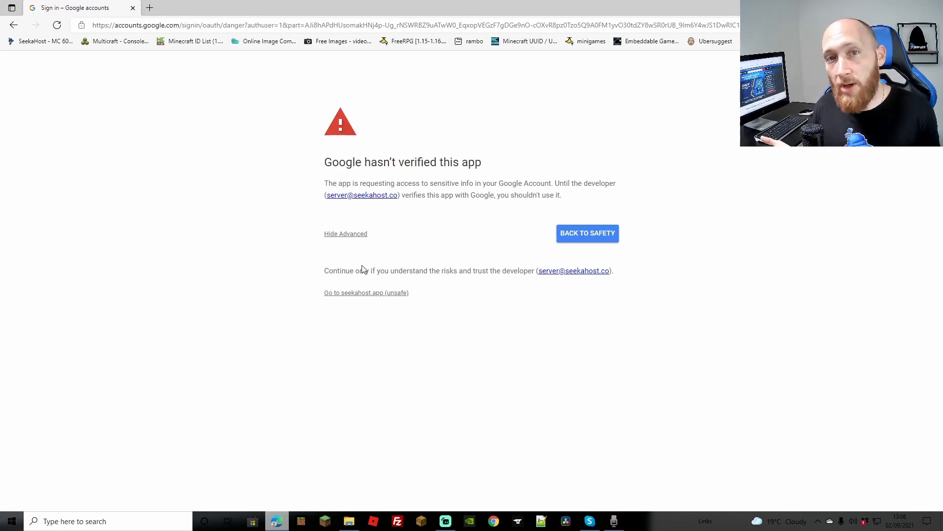
mouse_move(345, 297)
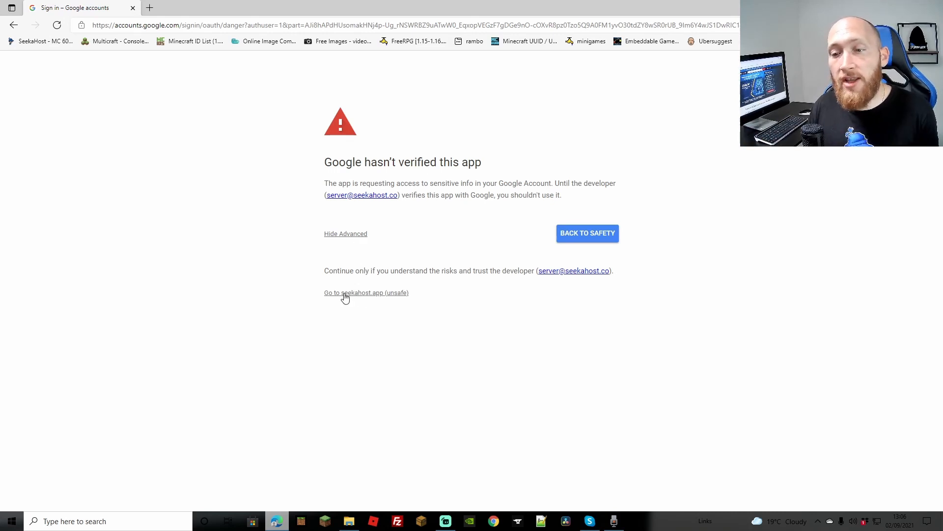
mouse_move(380, 302)
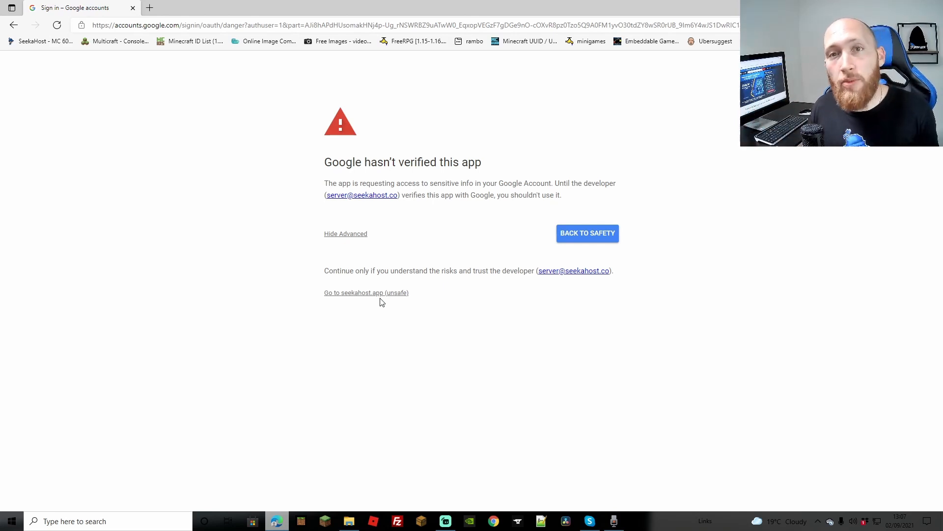
click(365, 292)
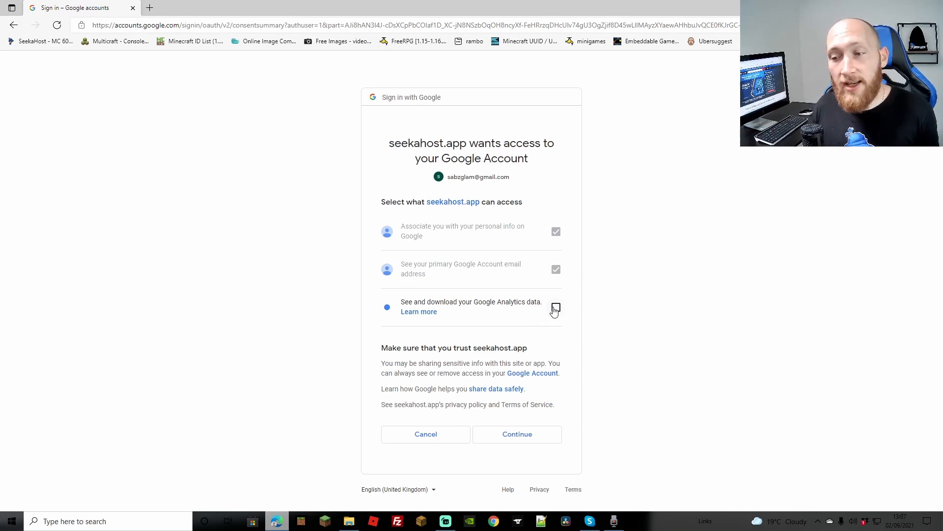
click(516, 433)
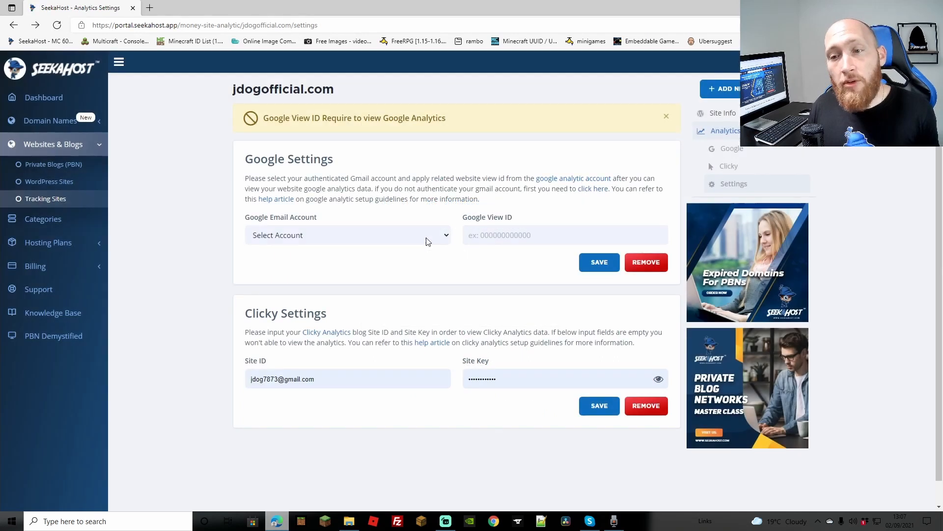
- Select the newly connected Gmail account in the Google Email Account dropdown
click(348, 234)
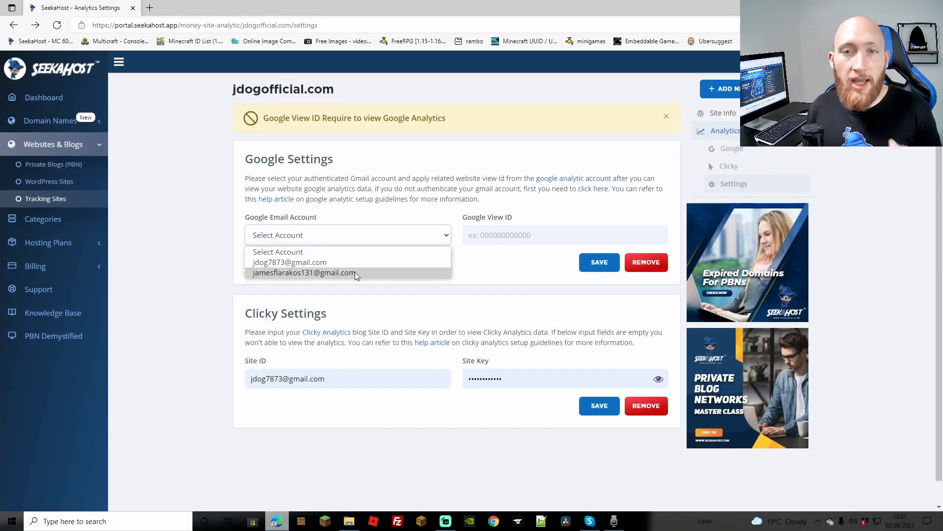
click(304, 273)
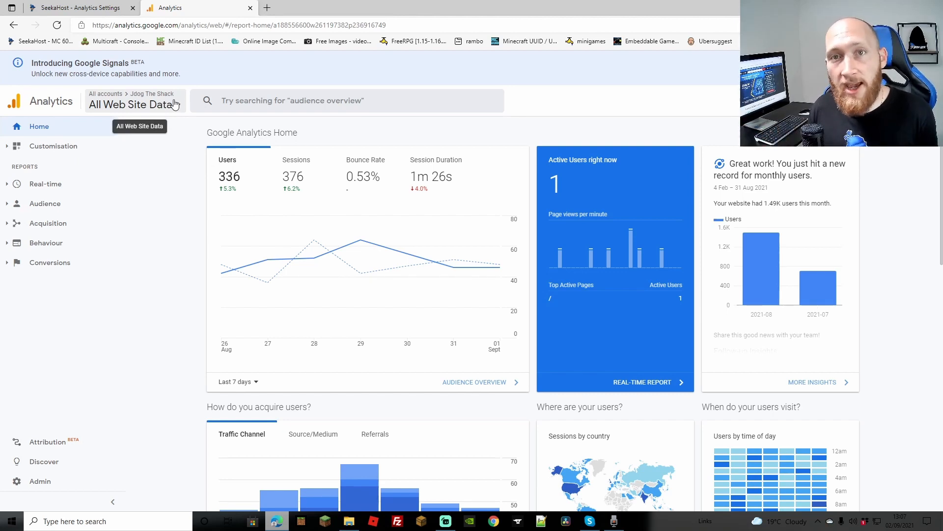
- Copy the website view's View ID from Google Analytics Admin > View Settings
click(40, 481)
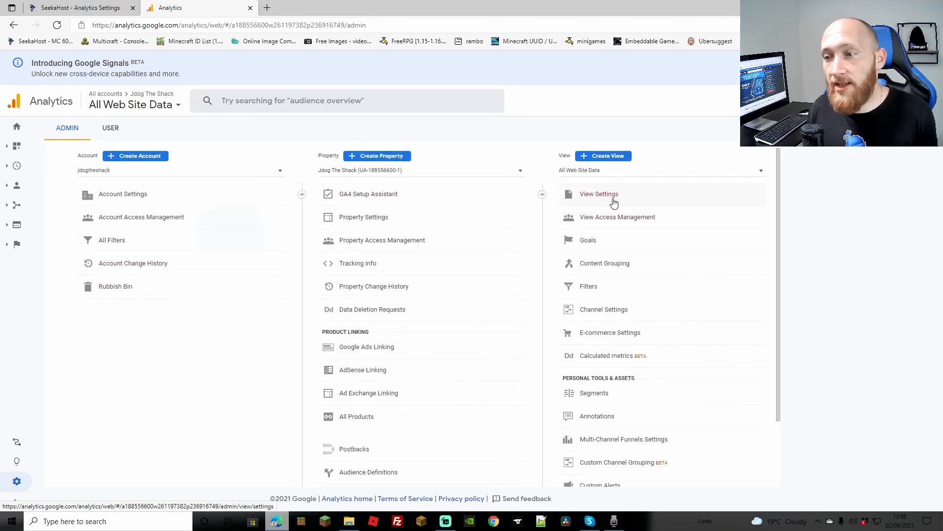
click(599, 193)
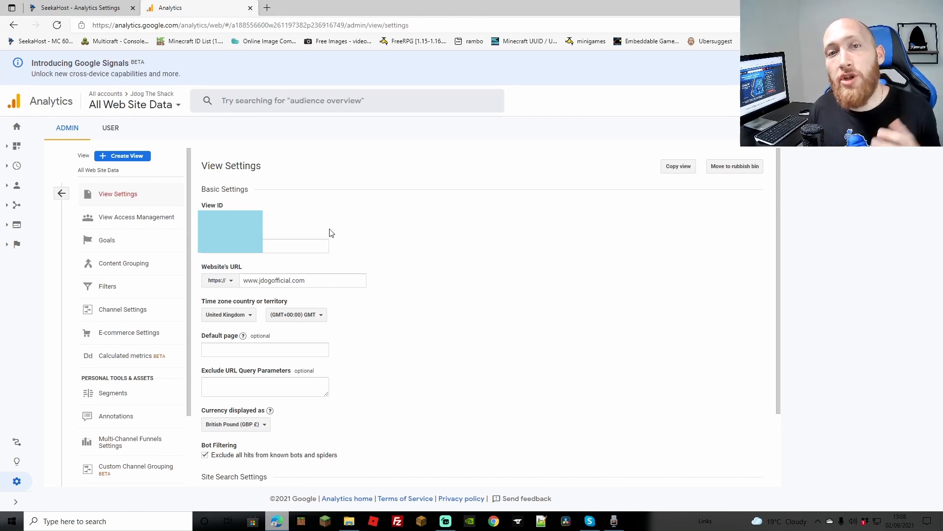
click(78, 8)
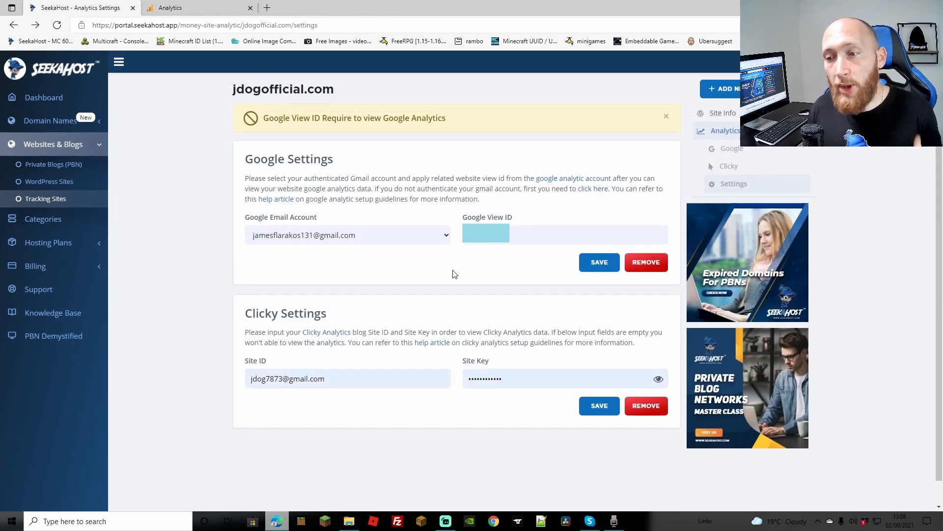
mouse_move(550, 275)
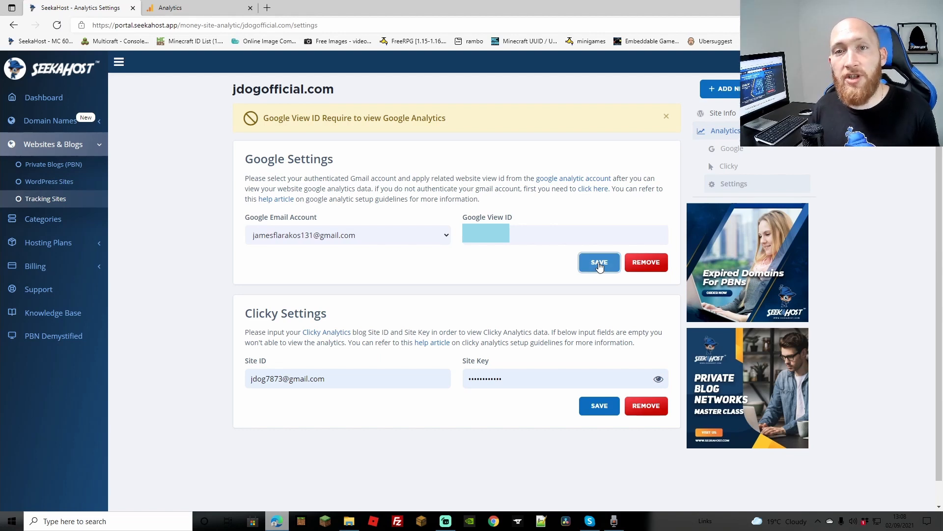
- Save Google Settings and dismiss the 'saved successfully' message
click(598, 263)
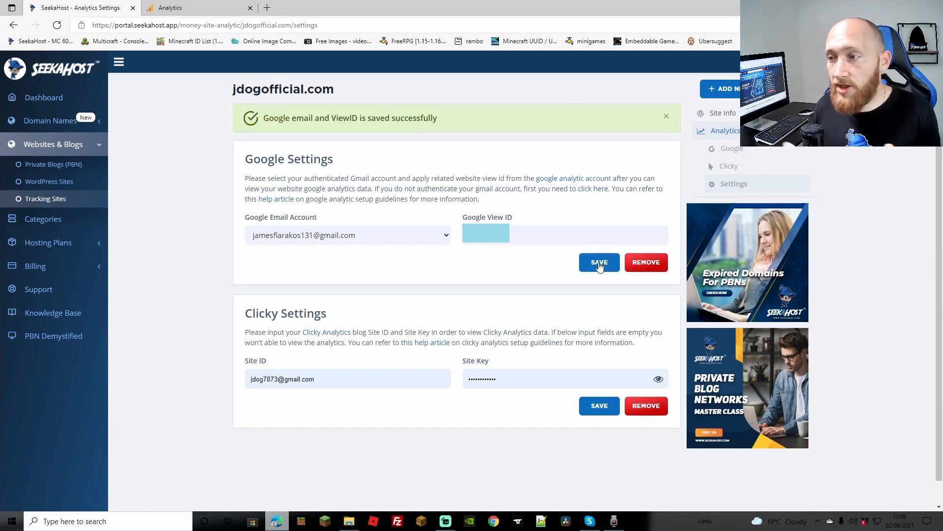
click(732, 148)
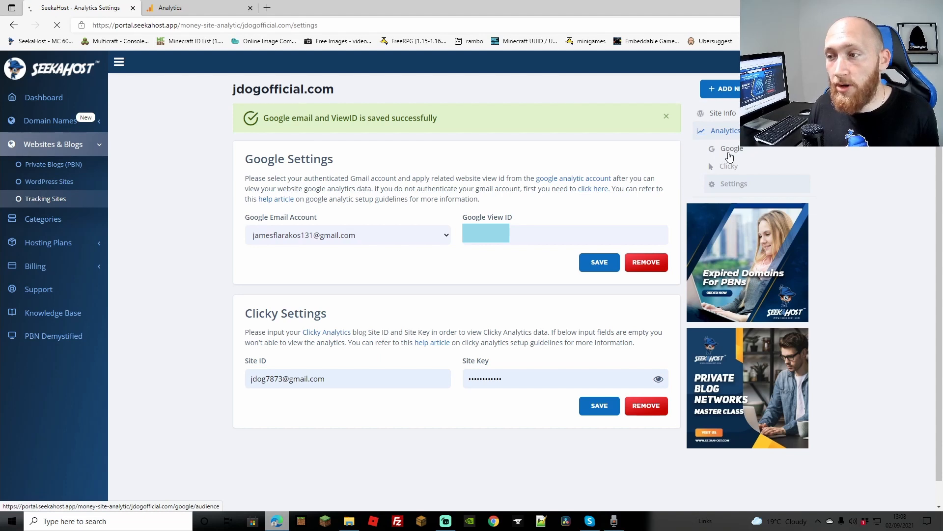
- Scroll jdogofficial.com's Google audience overview, user types and country demographics, then go to the Dashboard
click(732, 149)
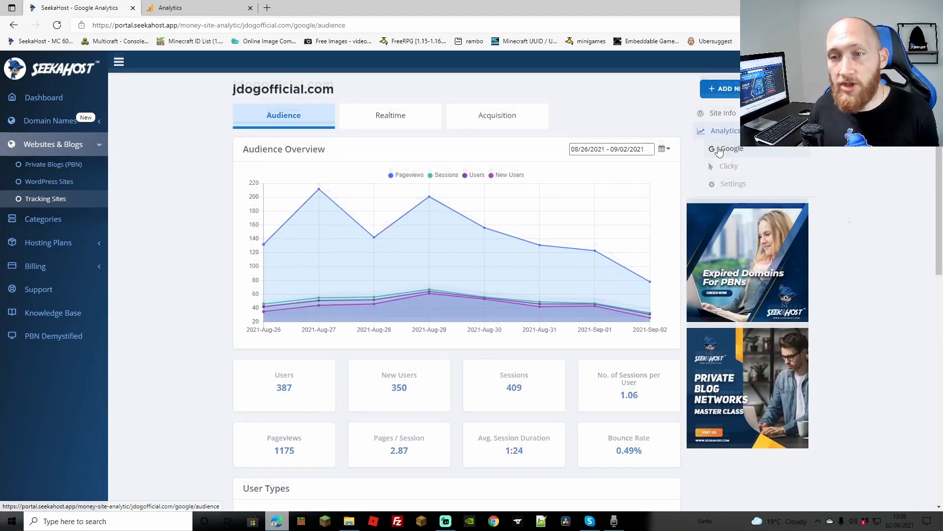
scroll(down, 3)
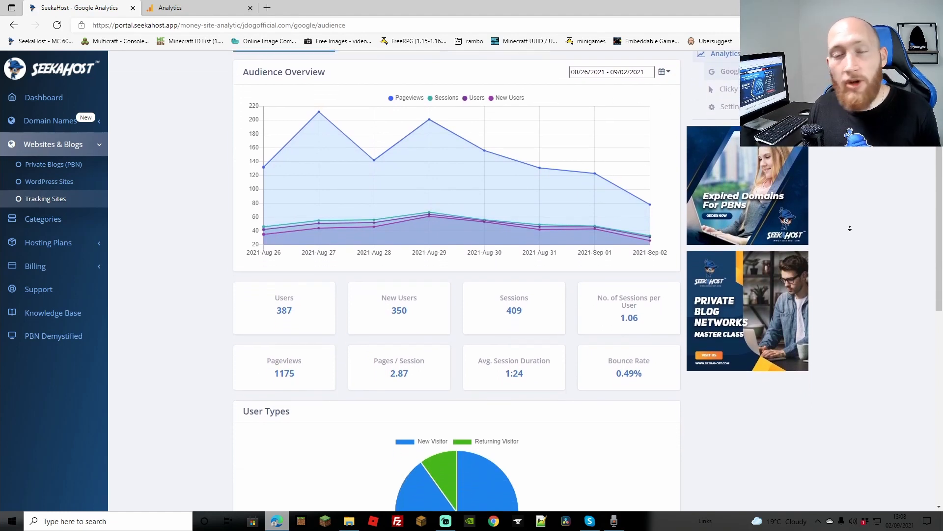
scroll(down, 3)
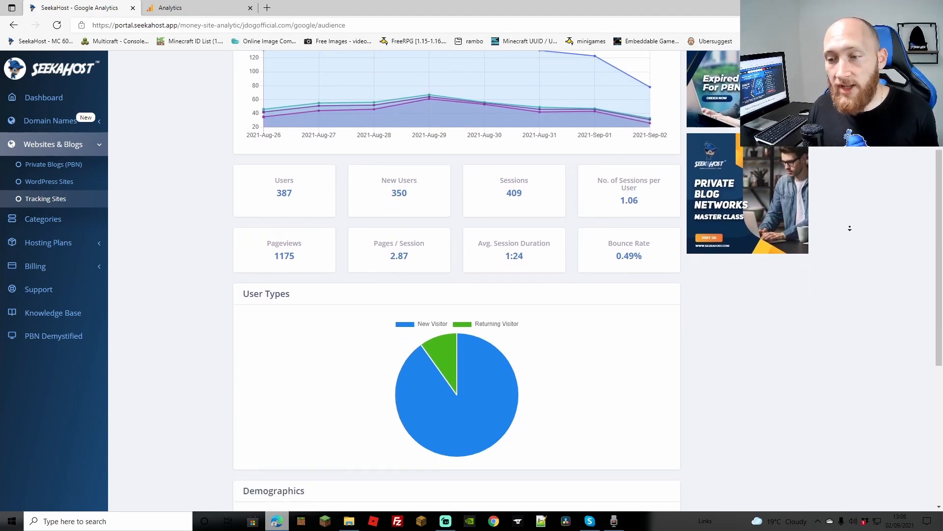
scroll(down, 3)
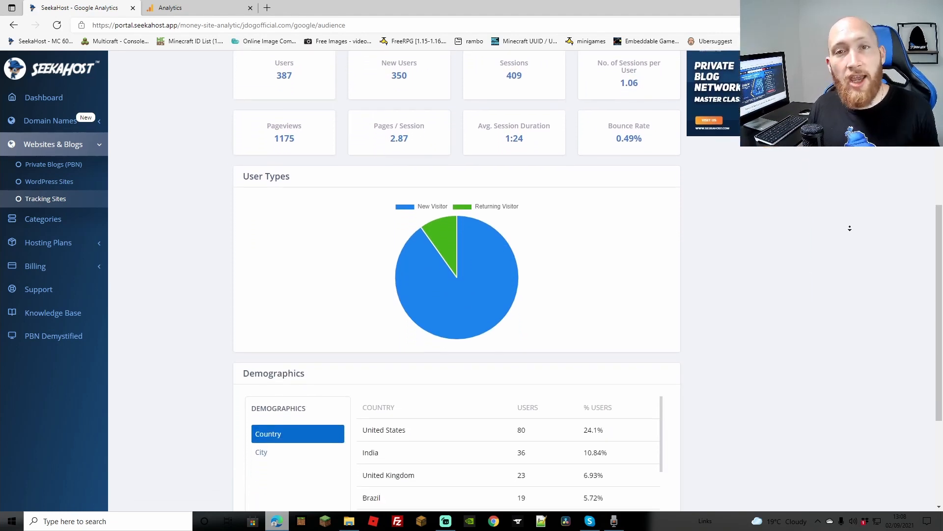
scroll(down, 3)
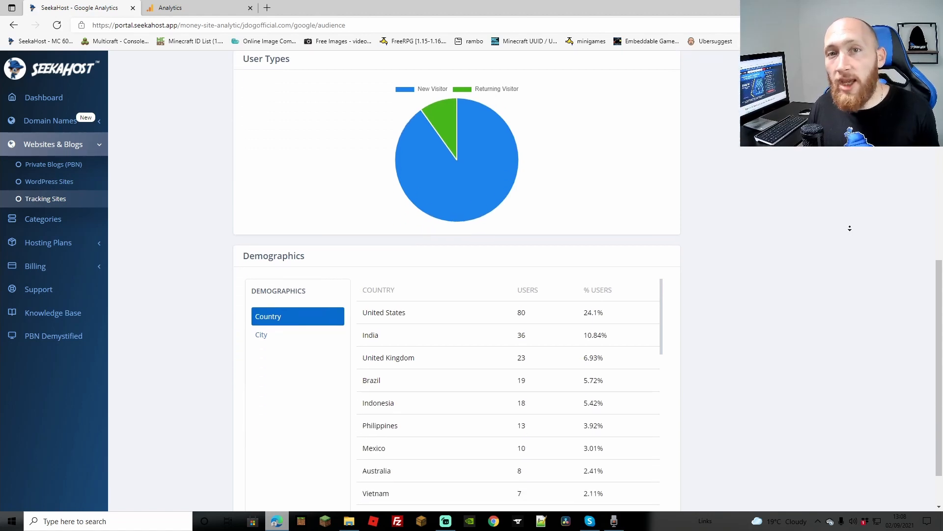
click(43, 97)
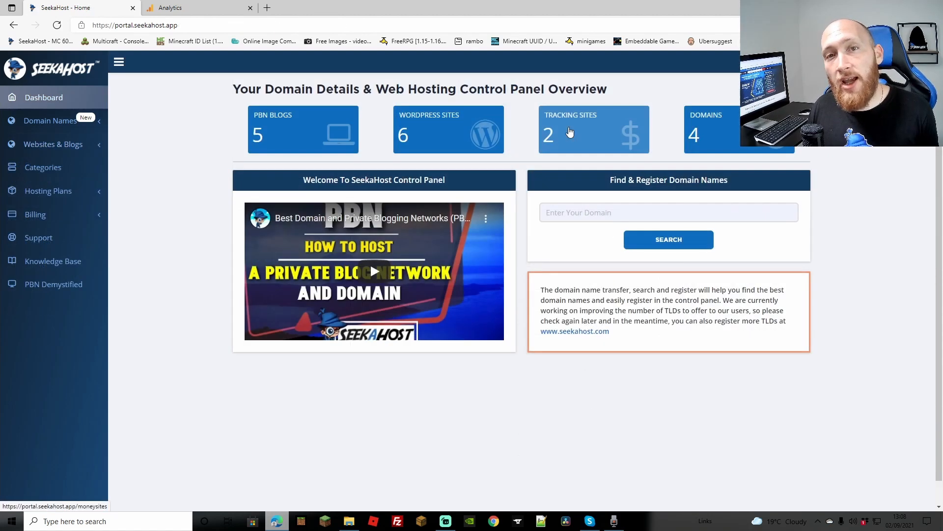
- Open jdogofficial.com from the dashboard's Tracking Sites list to view its site details
click(594, 129)
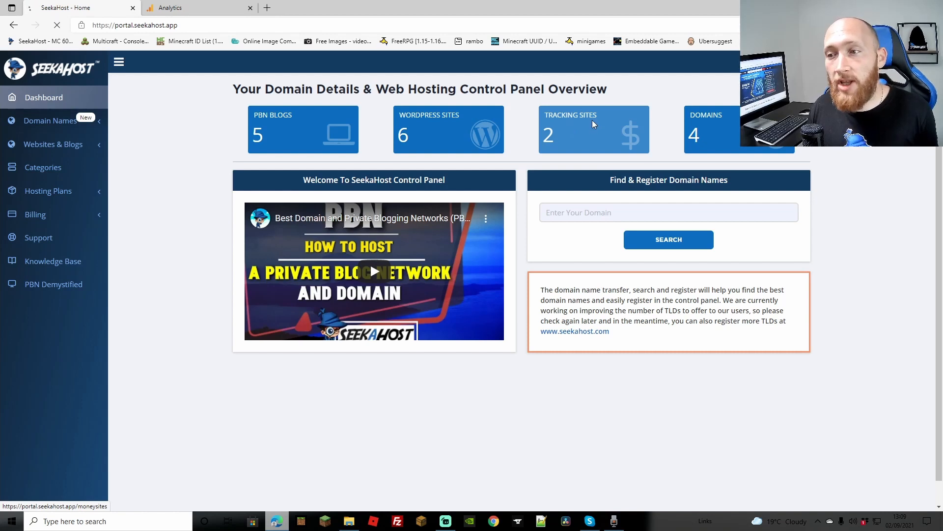
click(594, 129)
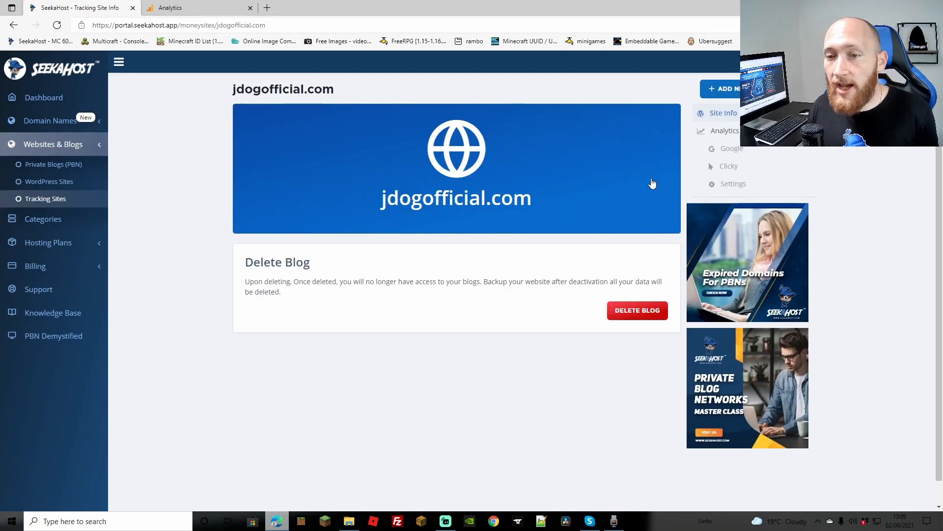
mouse_move(730, 148)
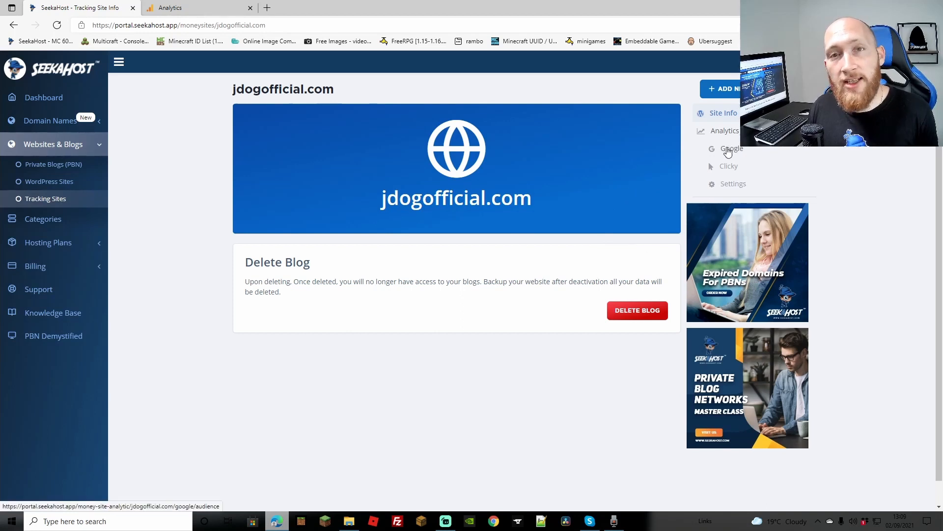